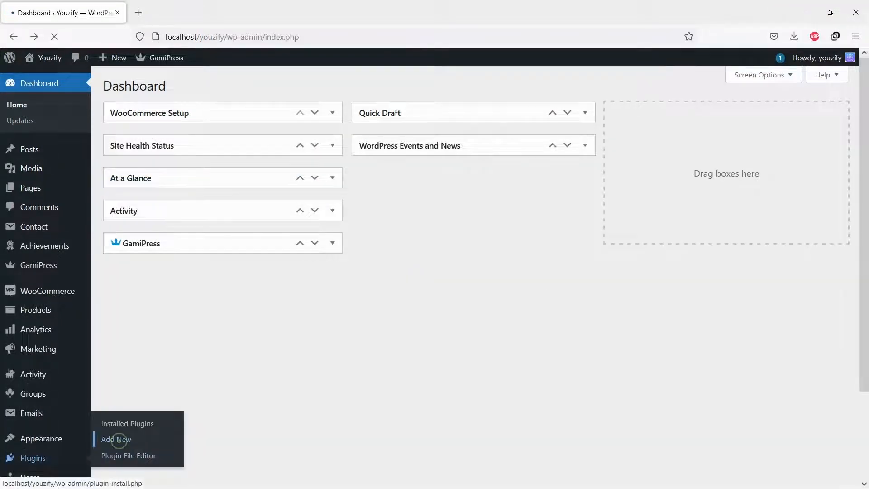
Search the plugin installer for 'buddypress' from Plugins > Add New
{"action": "left_click", "coordinate": [116, 440]}
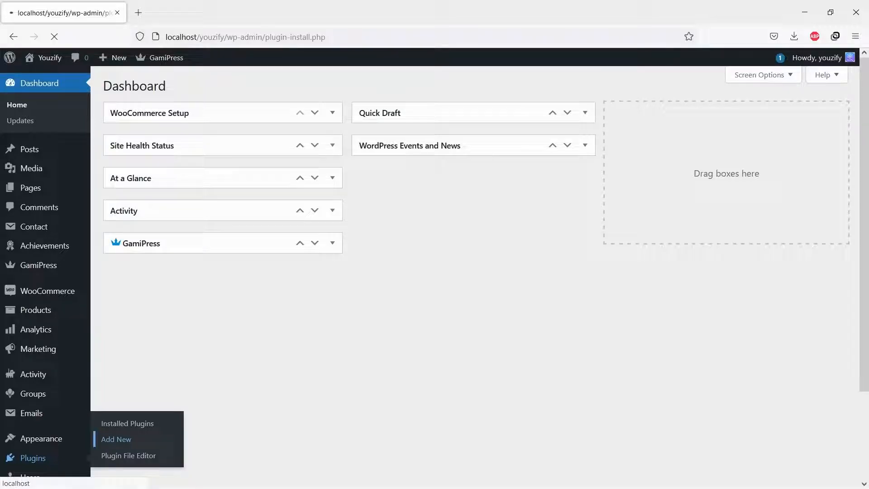
{"action": "left_click", "coordinate": [116, 440]}
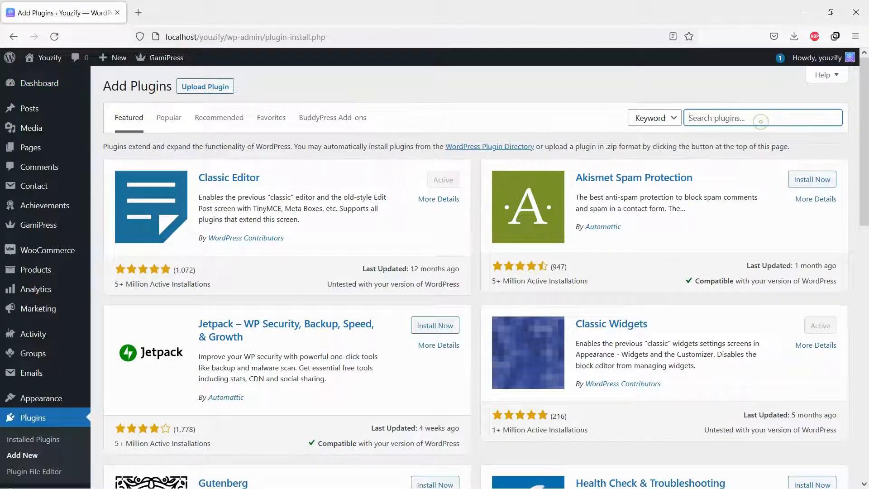
{"action": "type", "text": "buddypress"}
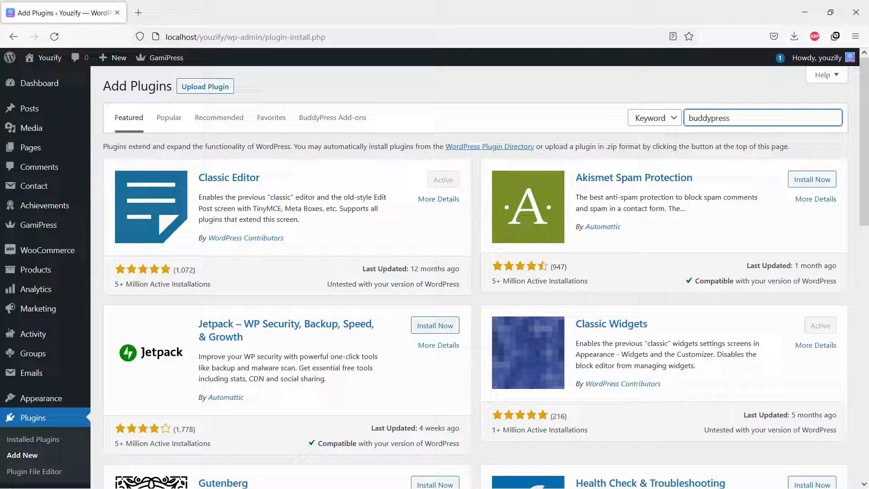
{"action": "key", "text": "Enter"}
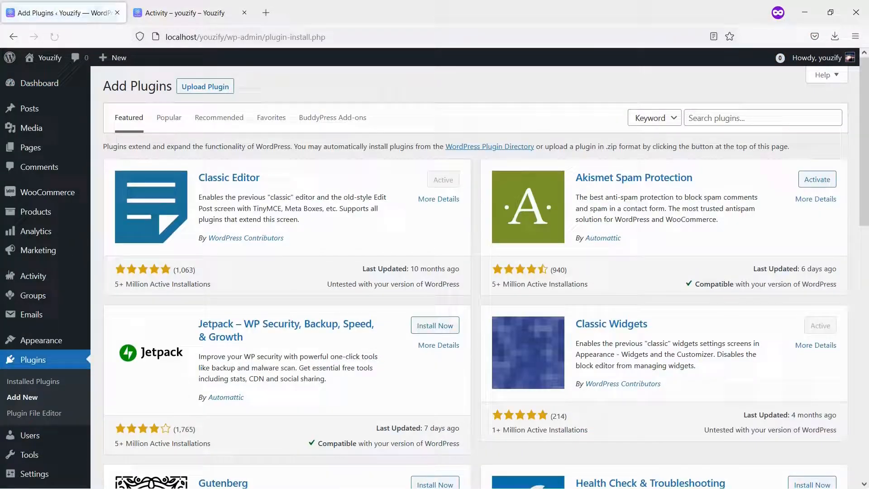
Search the plugin installer for 'youzify'
{"action": "left_click", "coordinate": [761, 118]}
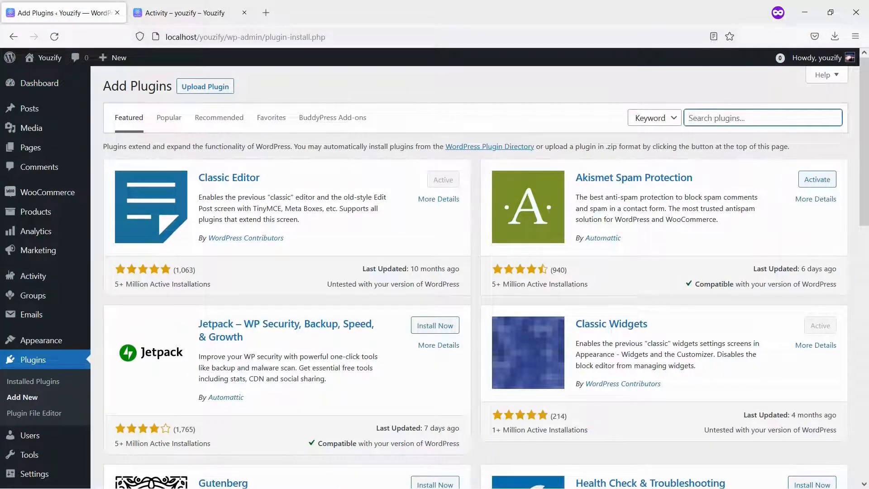
{"action": "type", "text": "youzify"}
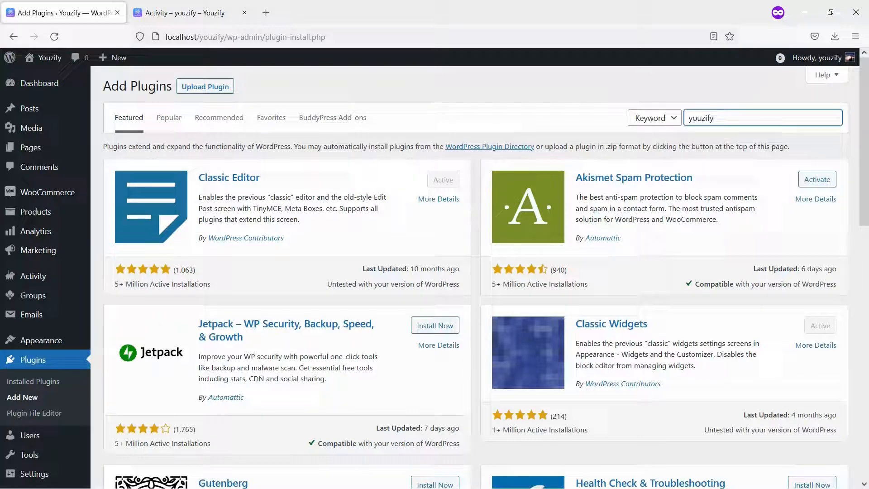
{"action": "key", "text": "Enter"}
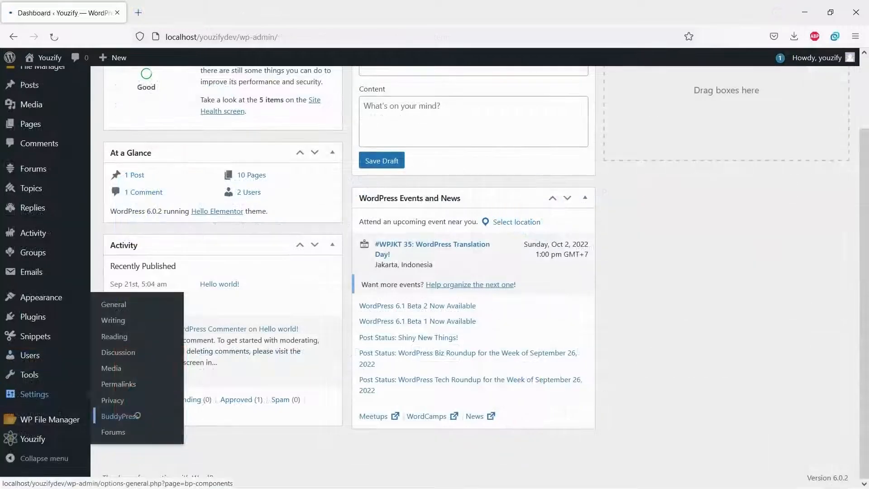
Assign the Groups page to BuddyPress User Groups and save the page settings
{"action": "left_click", "coordinate": [119, 415]}
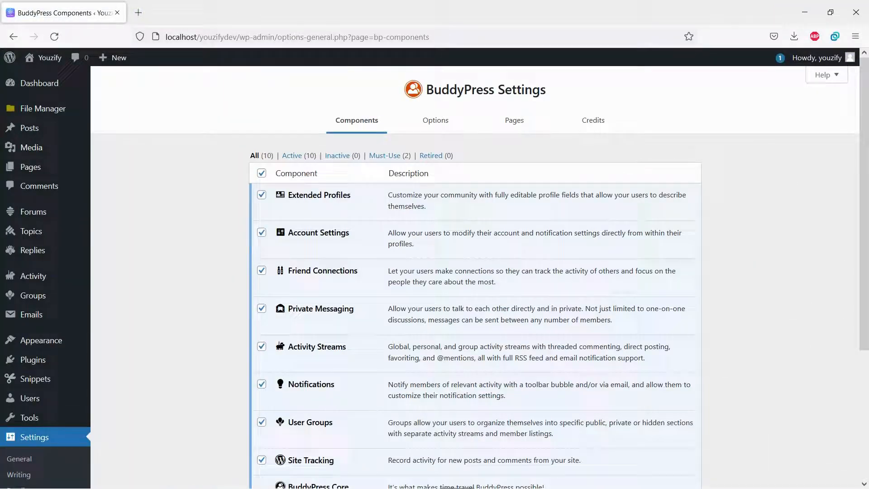
{"action": "left_click", "coordinate": [514, 120]}
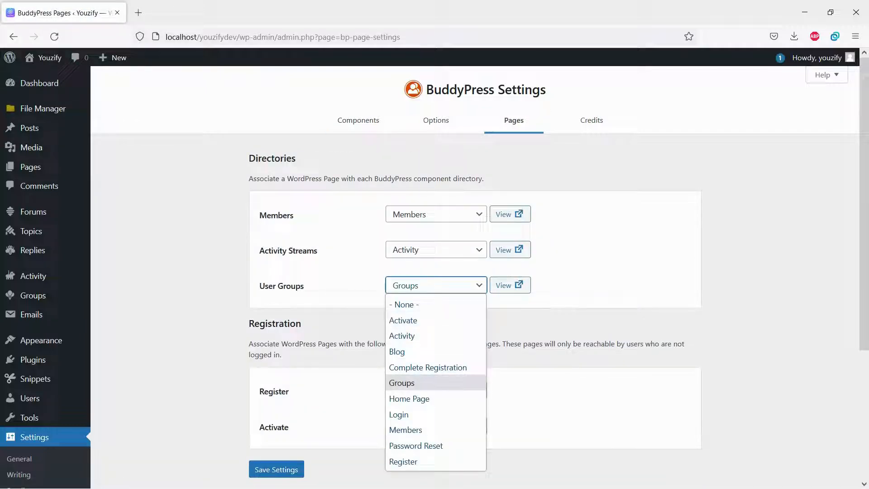
{"action": "left_click", "coordinate": [402, 382]}
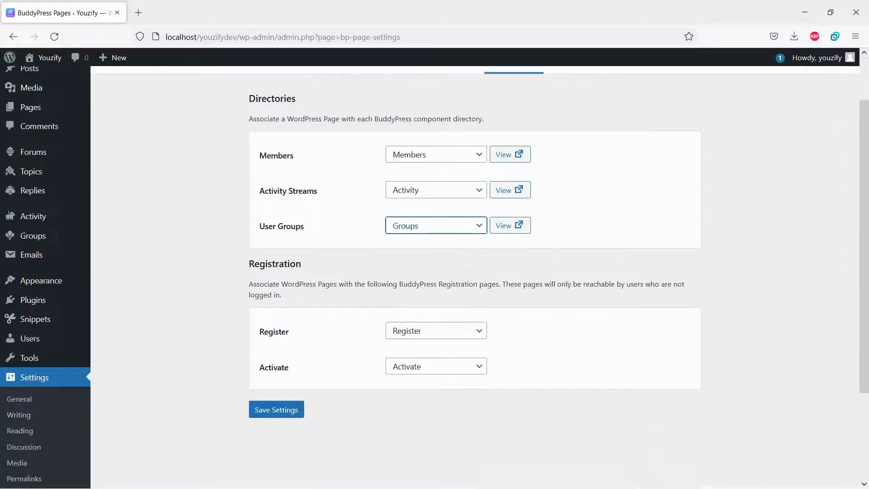
{"action": "left_click", "coordinate": [276, 409]}
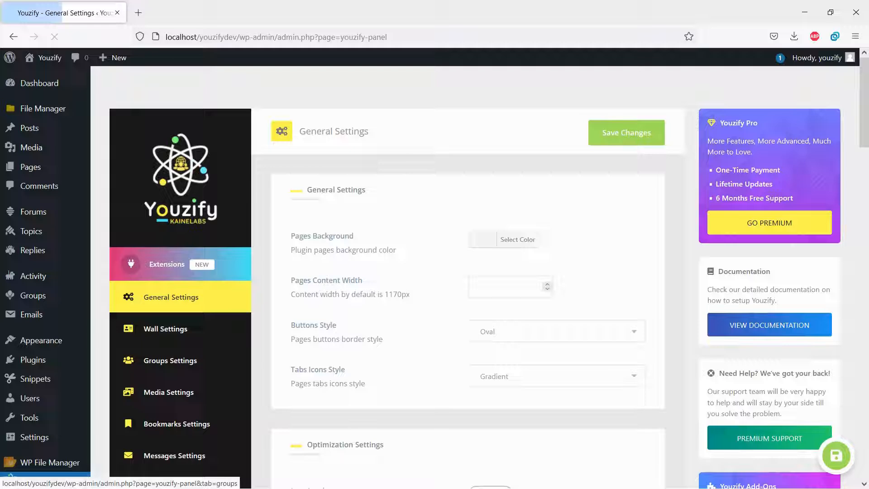
Set Youzify's Groups Per Page to 10 in Groups Directory Settings
{"action": "scroll", "scroll_direction": "down", "scroll_amount": 3}
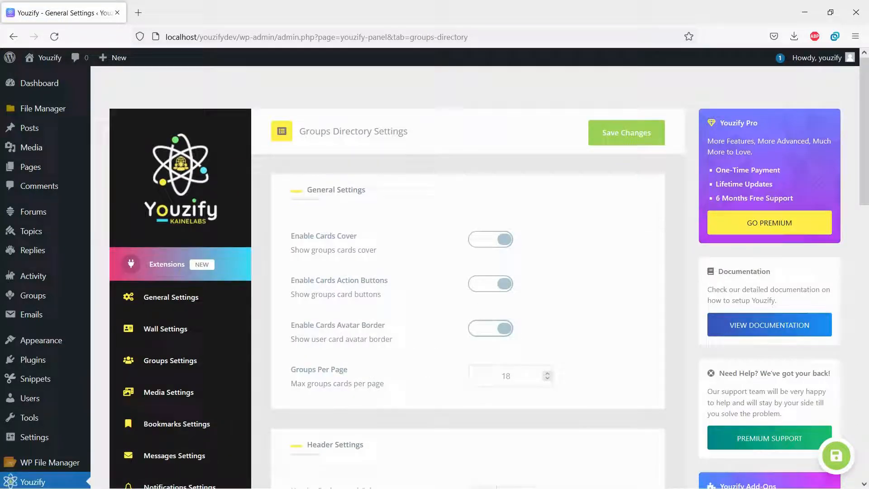
{"action": "left_click", "coordinate": [490, 283]}
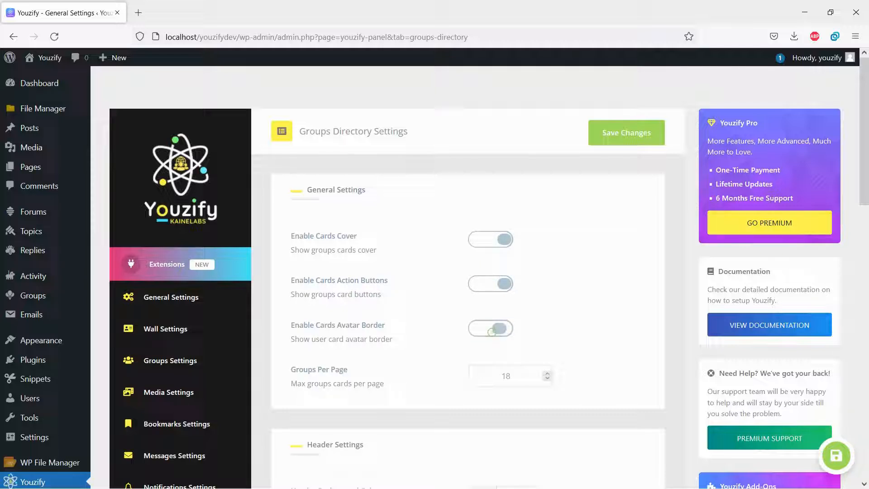
{"action": "left_click", "coordinate": [546, 378]}
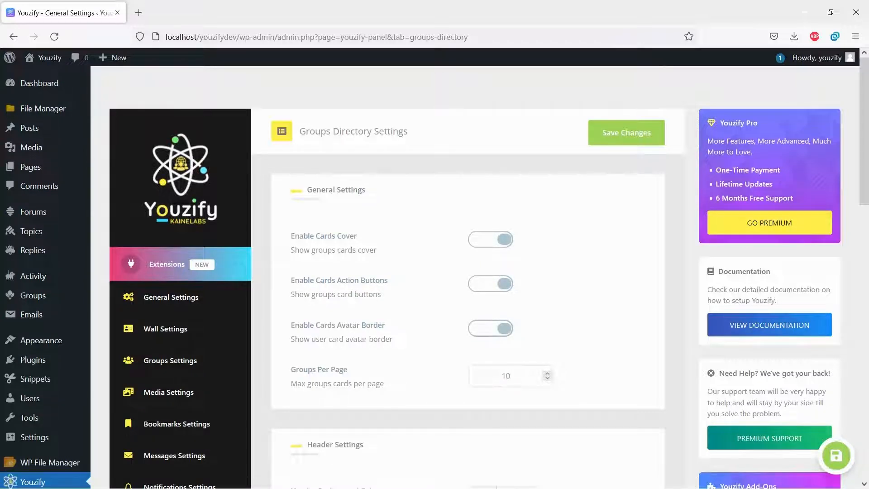
{"action": "scroll", "scroll_direction": "down", "scroll_amount": 3}
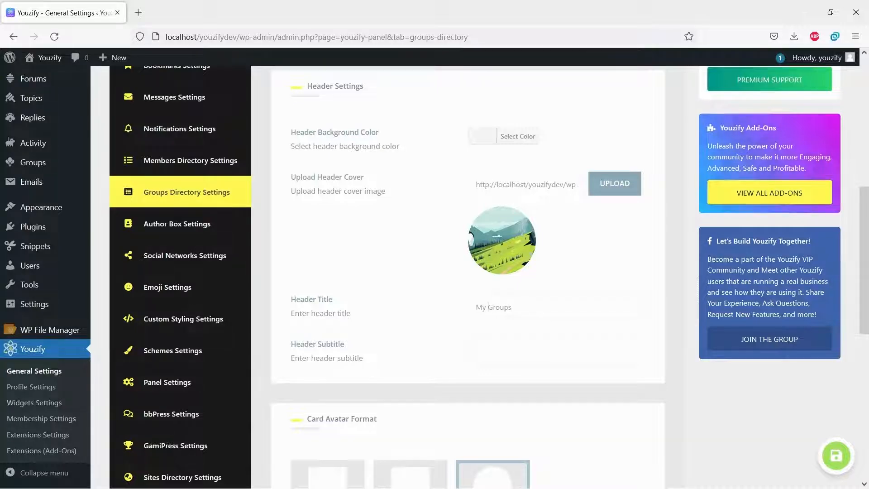
{"action": "scroll", "scroll_direction": "down", "scroll_amount": 3}
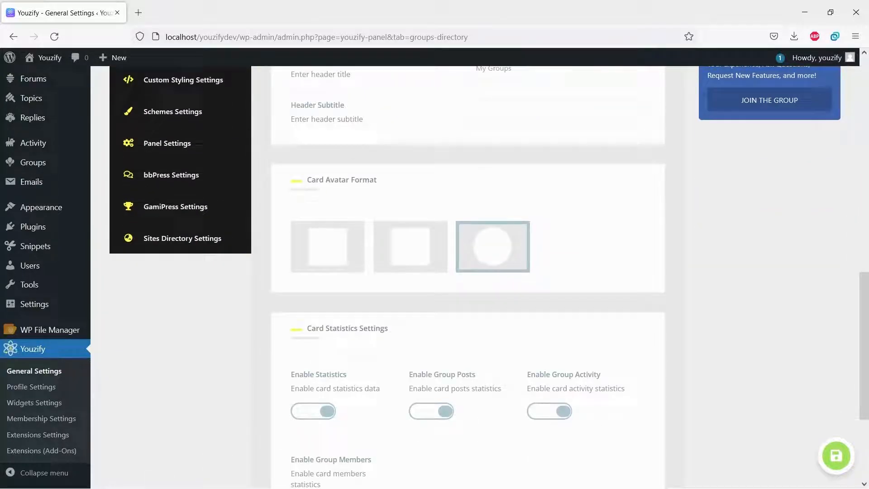
{"action": "scroll", "scroll_direction": "down", "scroll_amount": 3}
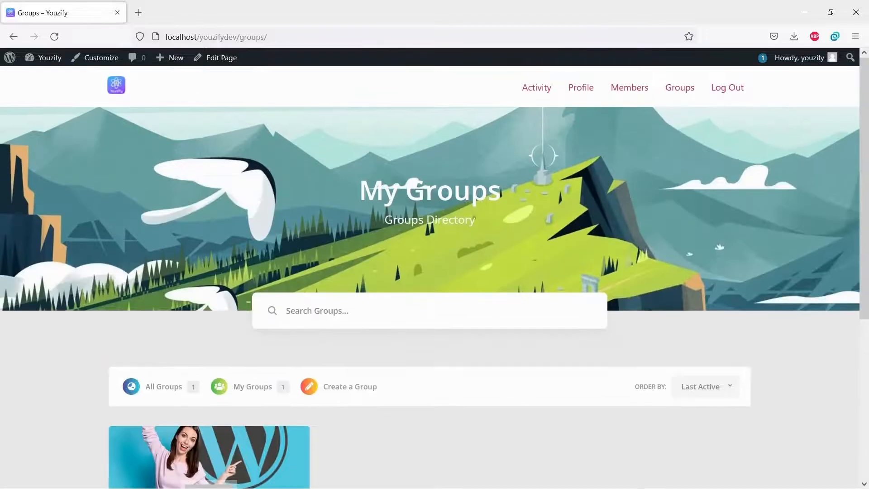
Scroll the front-end groups directory down to the Youzify Community group card
{"action": "scroll", "scroll_direction": "down", "scroll_amount": 3}
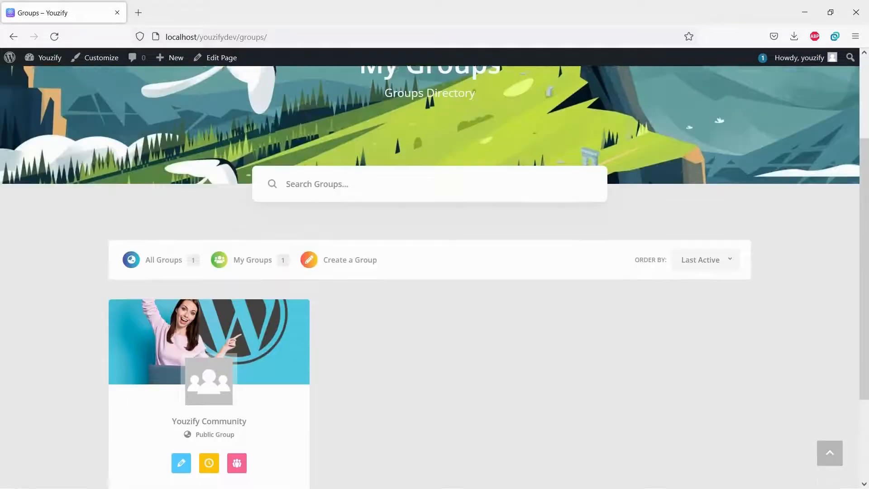